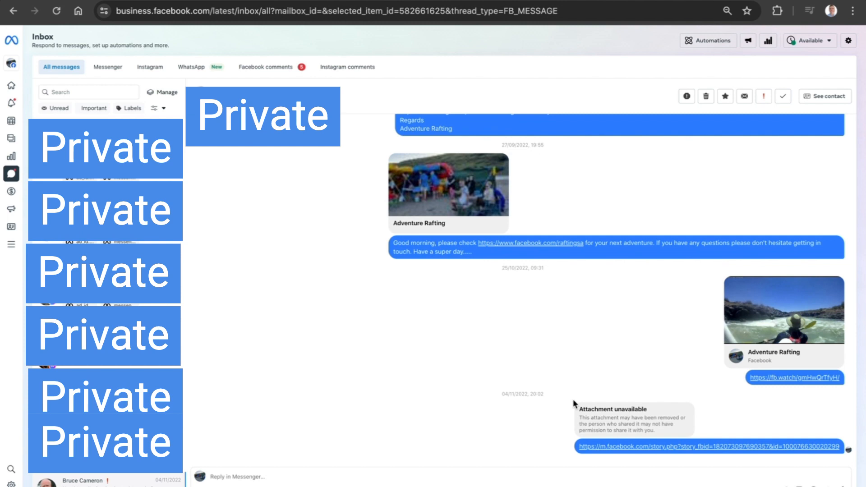
pyautogui.moveTo(523, 372)
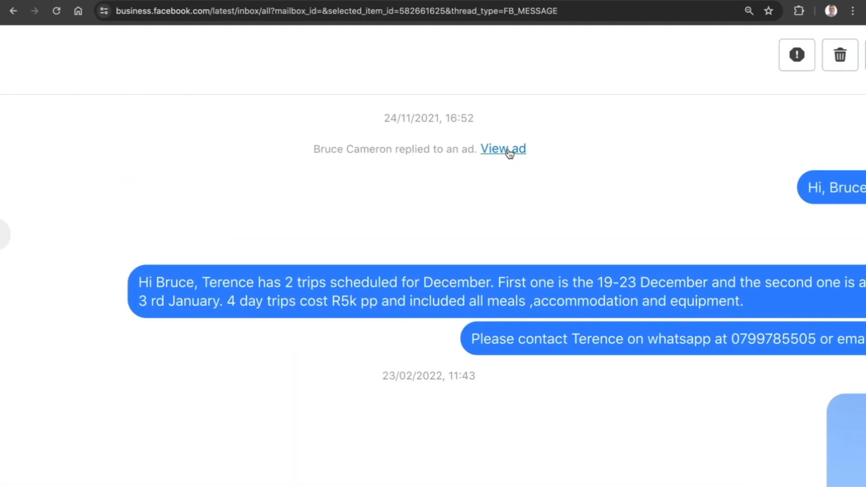
# Scroll the Messenger conversation to the 'replied to an ad. View ad' note
pyautogui.scroll(-3)
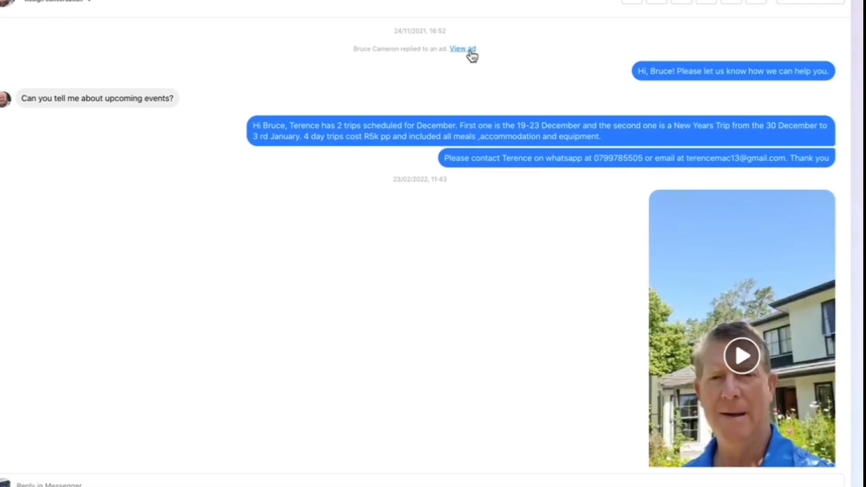
# Open the linked Orange River rafting ad post and scroll through its video and engagement
pyautogui.click(463, 49)
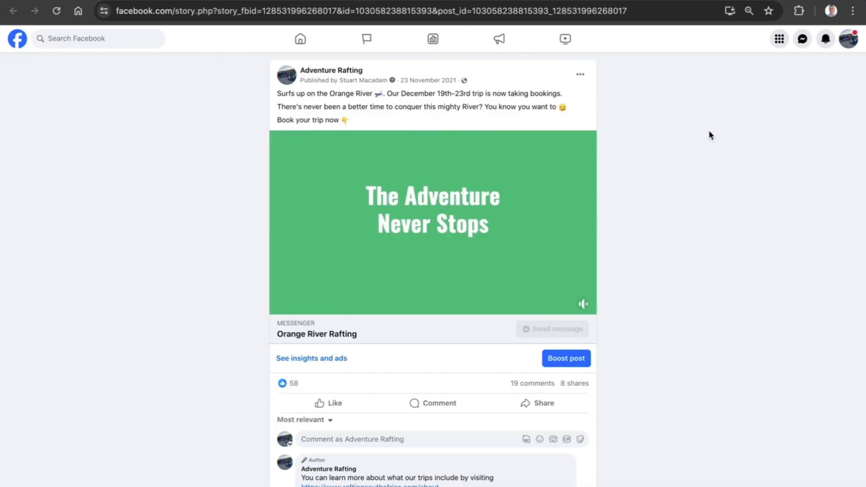
pyautogui.moveTo(659, 135)
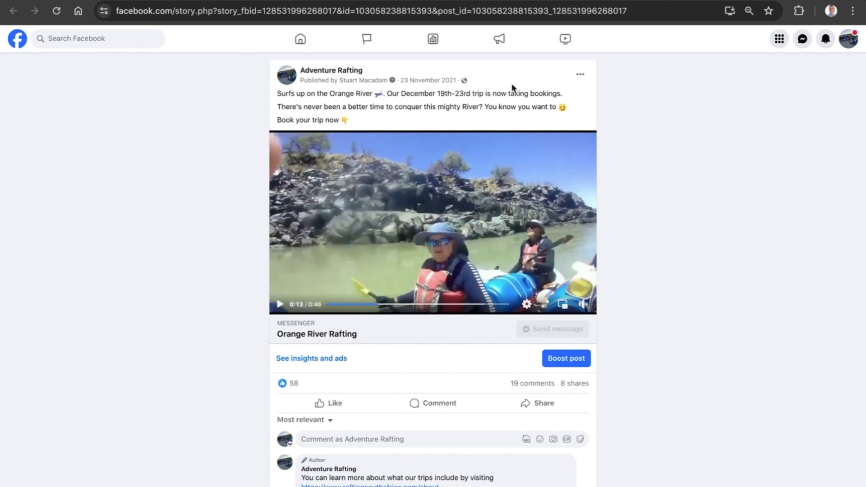
pyautogui.moveTo(580, 74)
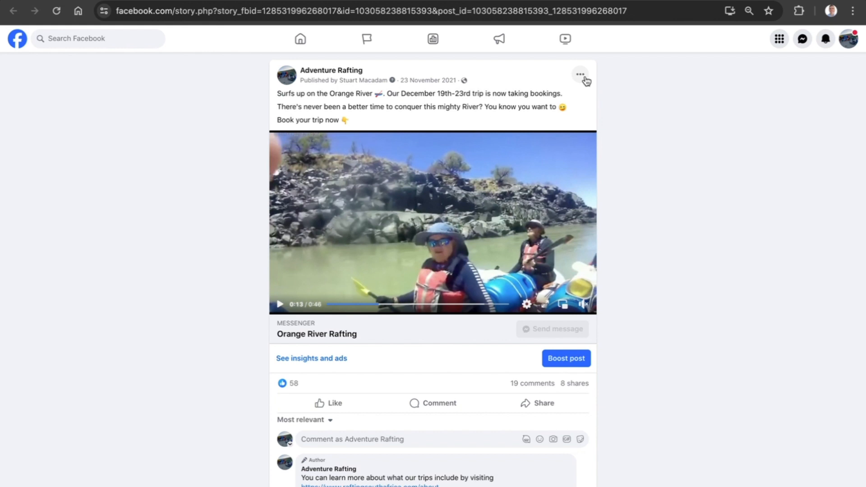
pyautogui.scroll(-3)
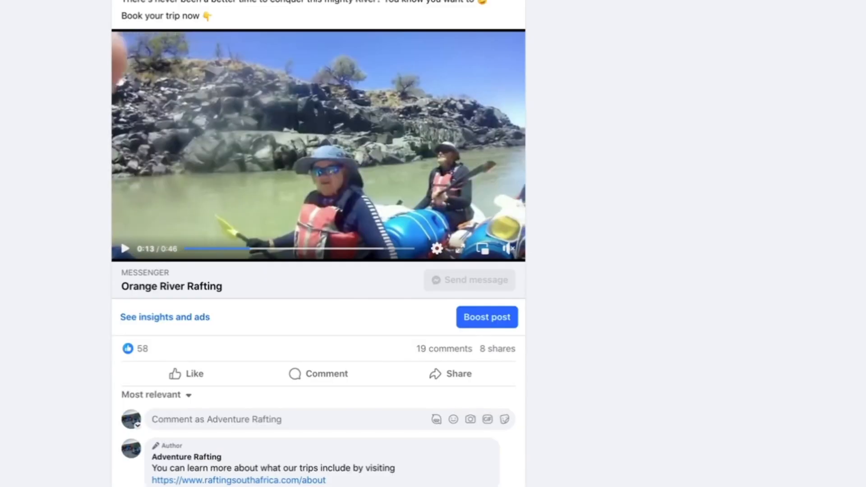